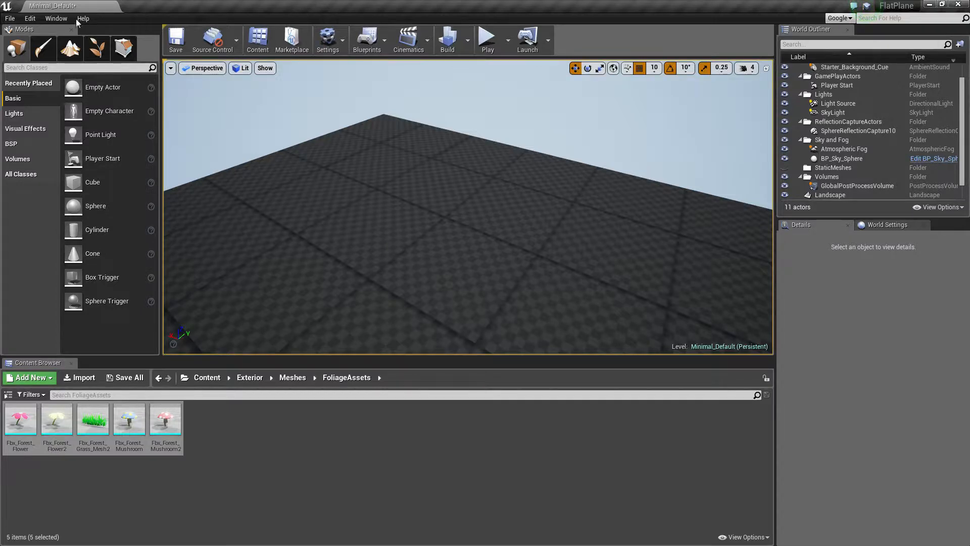
Step: Enter Foliage mode and select the grass, two flower and two mushroom assets
{"action": "left_click", "coordinate": [96, 48]}
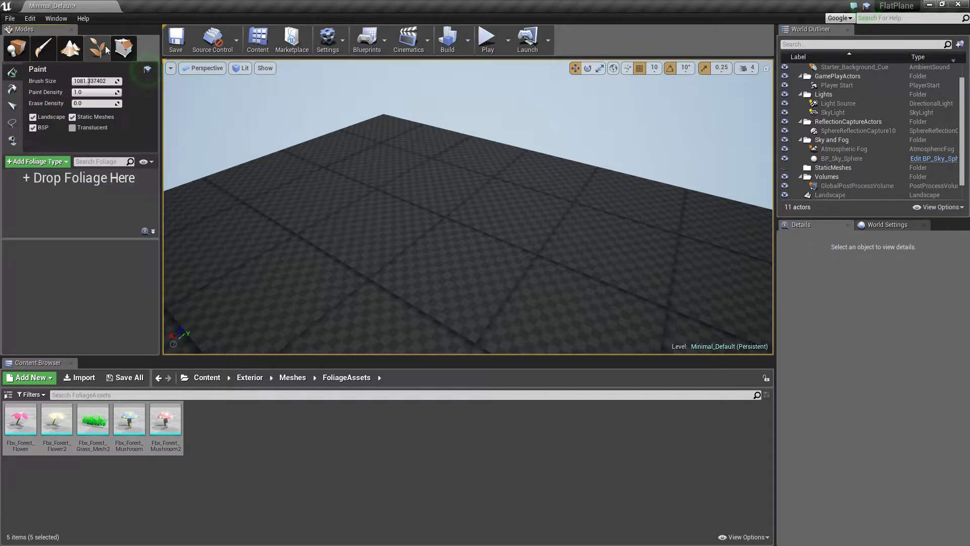
{"action": "left_click", "coordinate": [93, 419]}
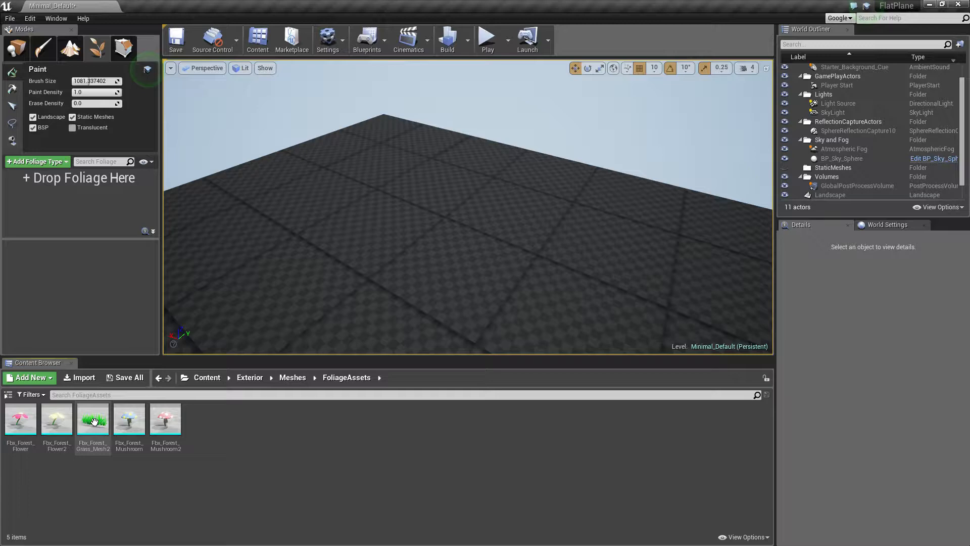
{"action": "left_click", "coordinate": [165, 418]}
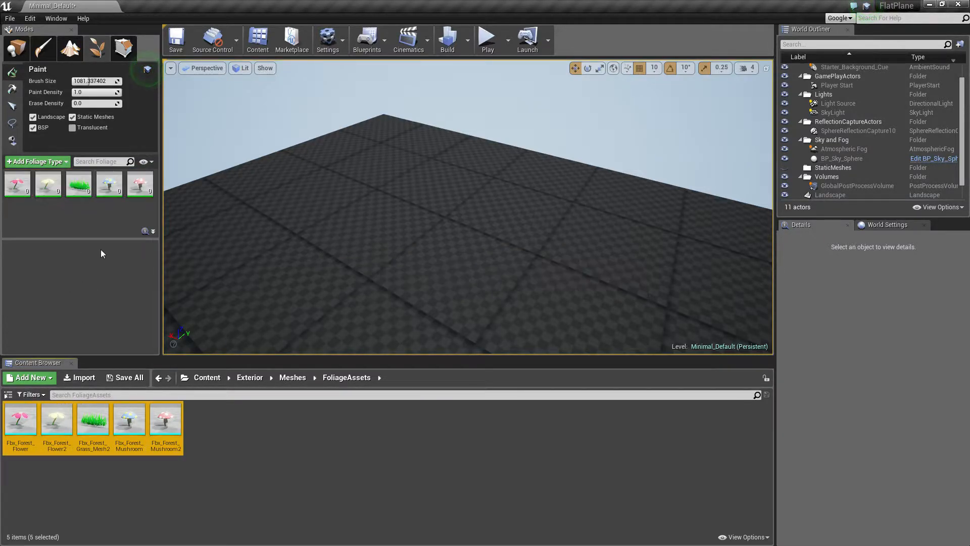
Step: Toggle the Landscape filter off and on, then disable a flower and the second mushroom
{"action": "left_click", "coordinate": [33, 117]}
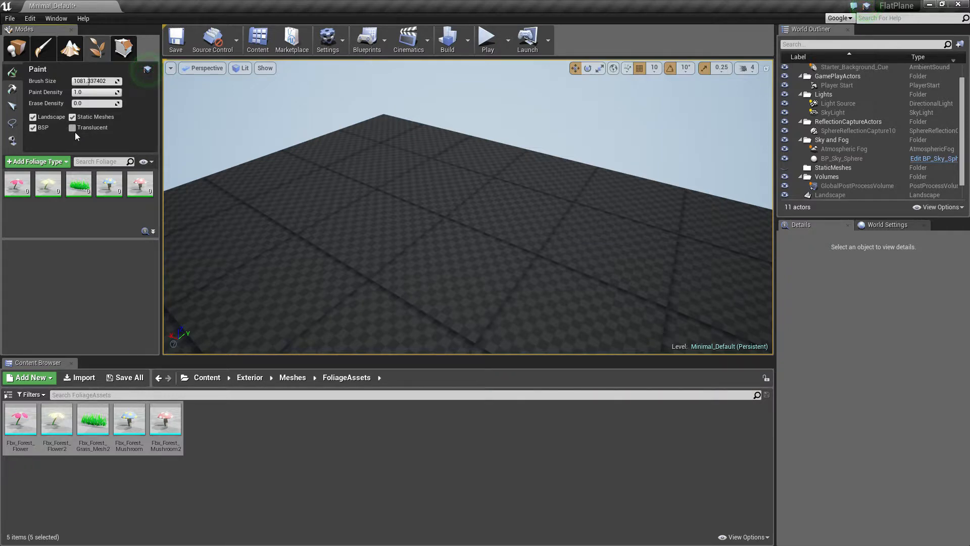
{"action": "left_click", "coordinate": [33, 117]}
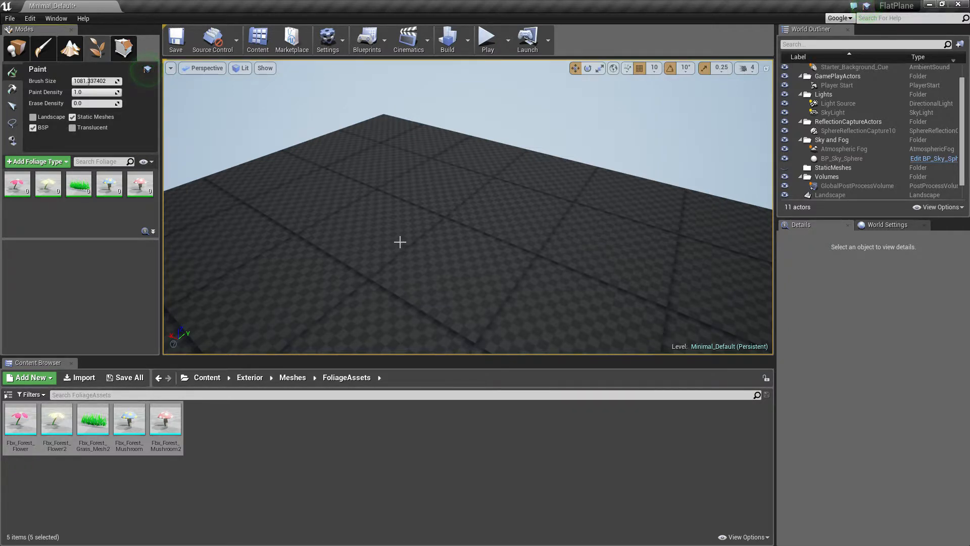
{"action": "left_click", "coordinate": [33, 117]}
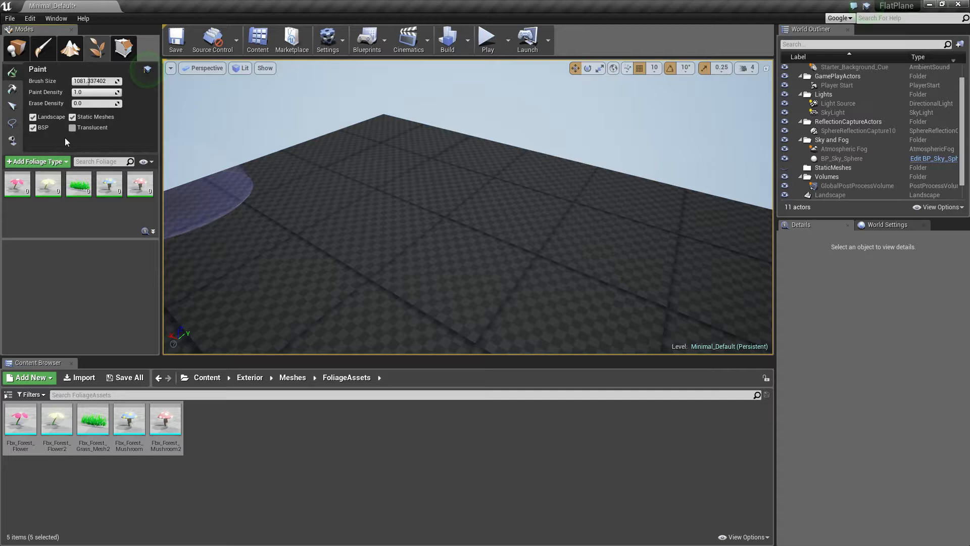
{"action": "left_click", "coordinate": [73, 117]}
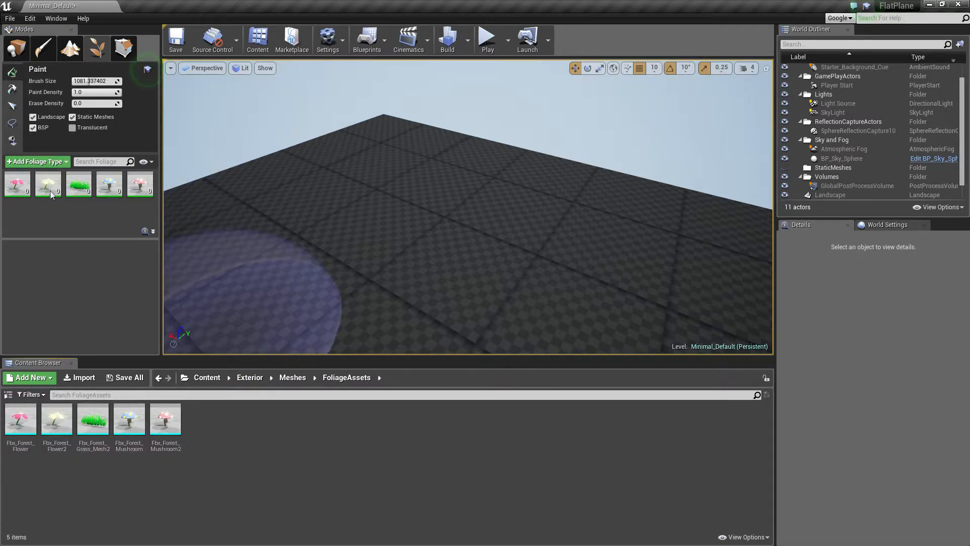
{"action": "left_click", "coordinate": [140, 184]}
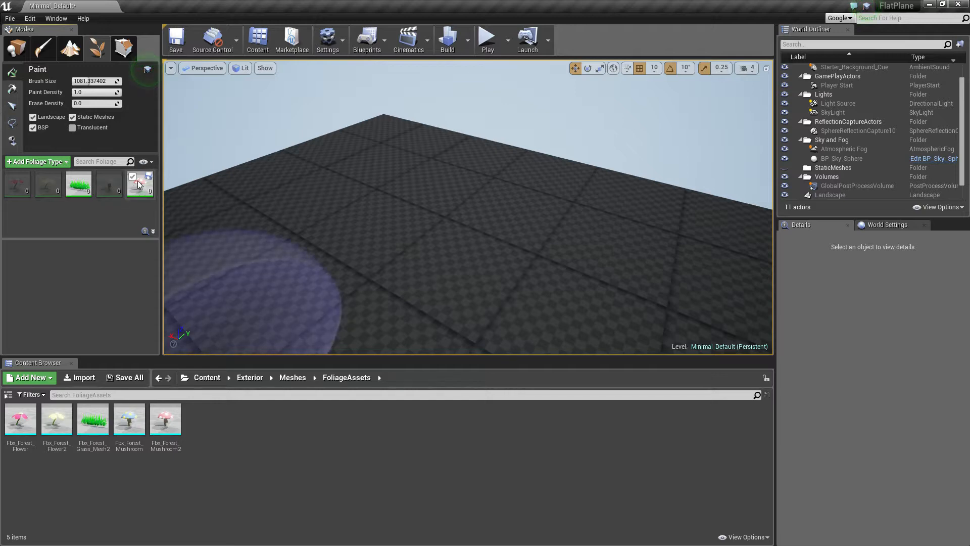
Step: Paint grass at Density 1200 across most of the plane
{"action": "left_click", "coordinate": [79, 184]}
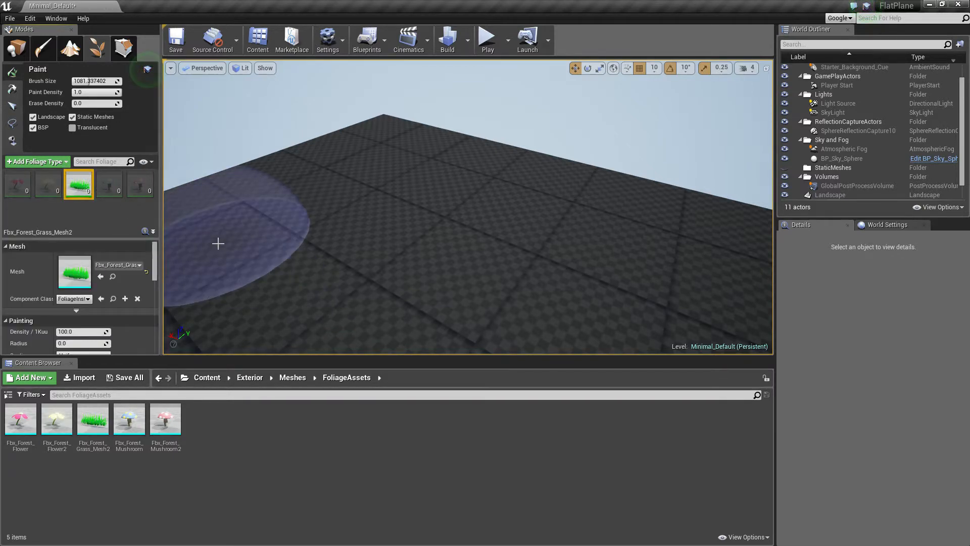
{"action": "mouse_move", "coordinate": [408, 214]}
{"action": "type", "text": "1200"}
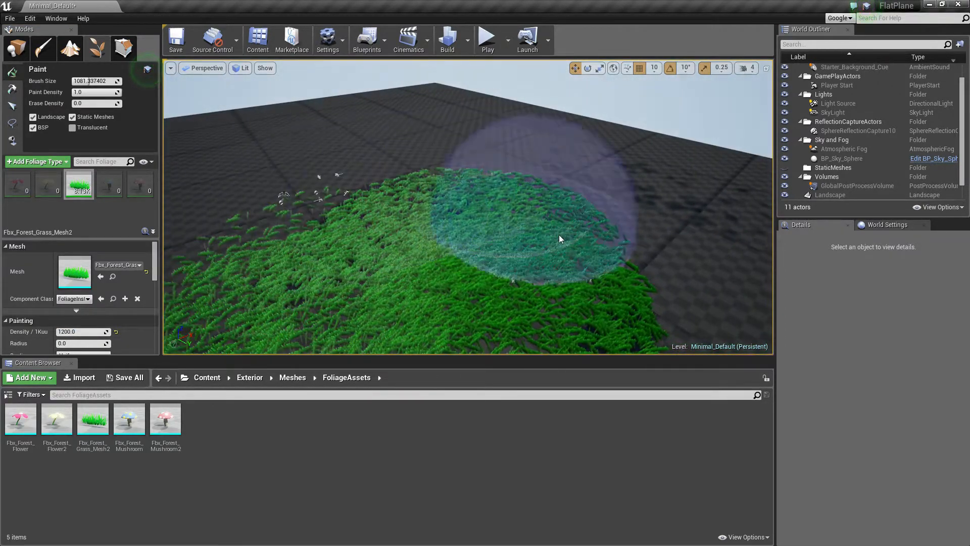
{"action": "left_click_drag", "start_coordinate": [559, 239], "coordinate": [450, 178]}
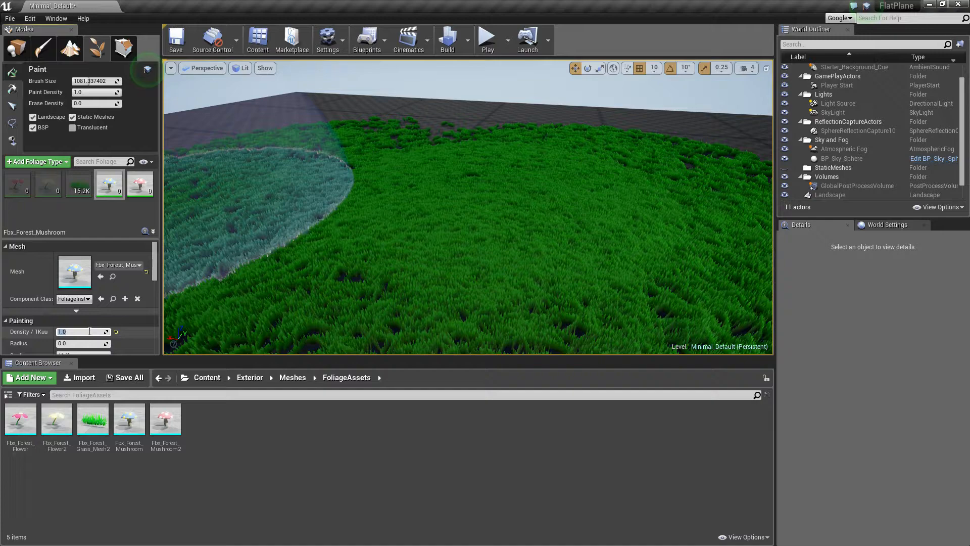
Step: Select the mushroom foliage type to edit its painting density
{"action": "left_click", "coordinate": [140, 184]}
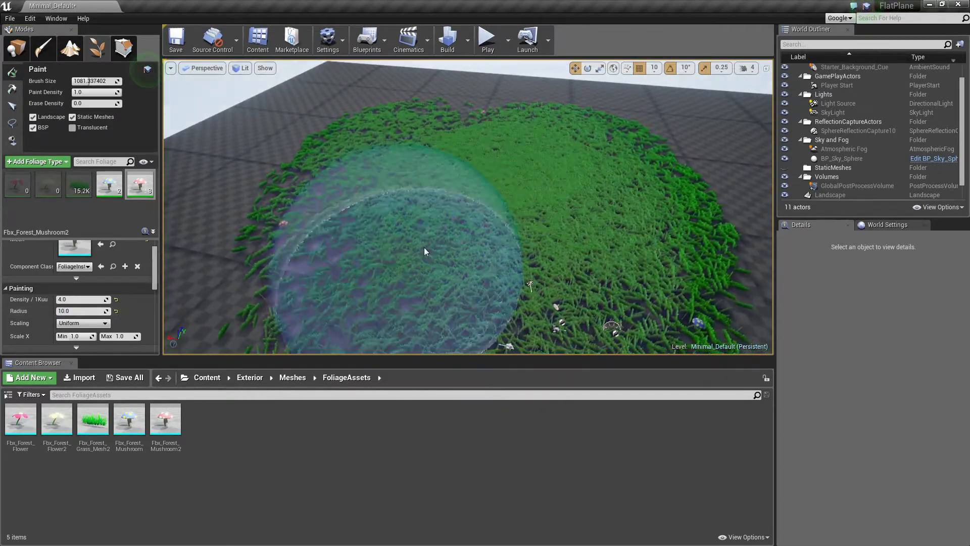
Step: Set the mushroom Radius to 400 and paint widely spaced mushrooms over the grass
{"action": "left_click_drag", "start_coordinate": [425, 251], "coordinate": [472, 190]}
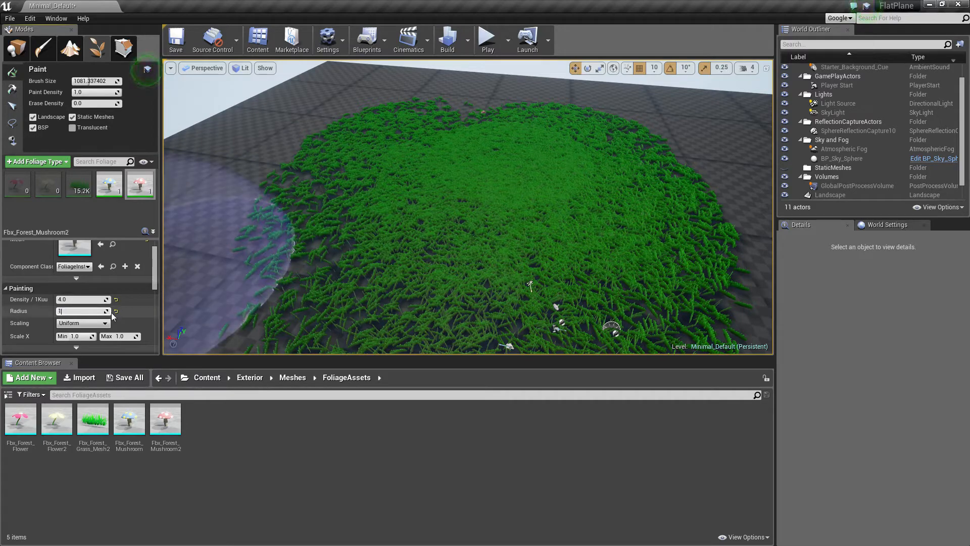
{"action": "type", "text": "1000.0"}
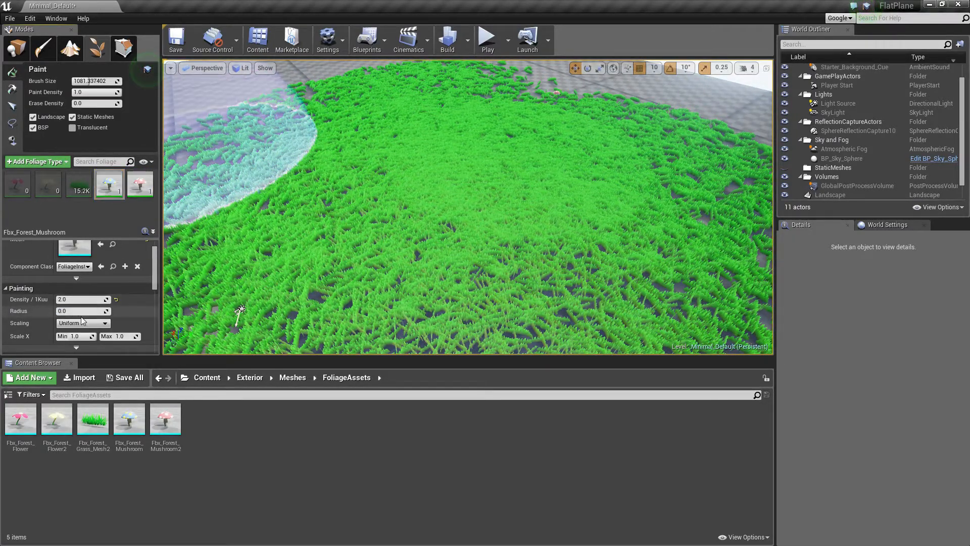
{"action": "type", "text": "400"}
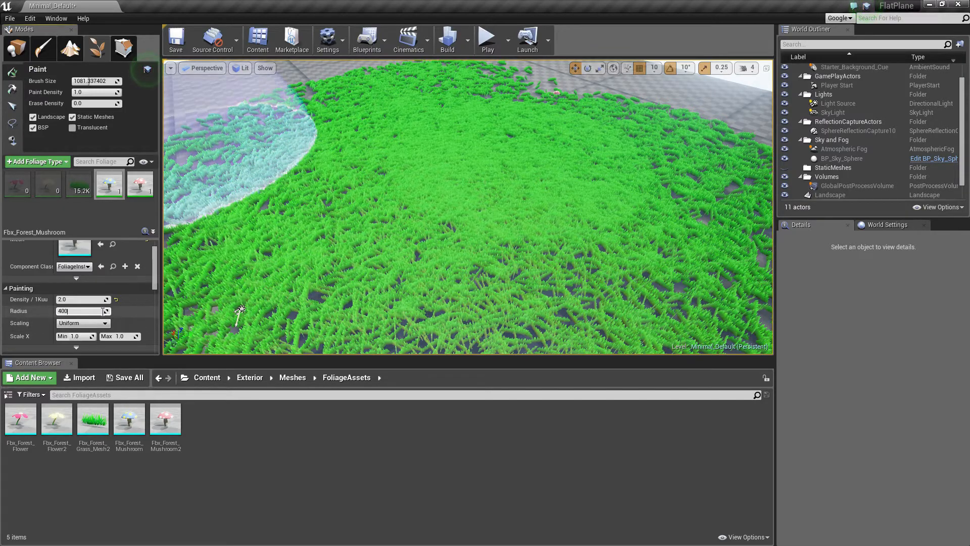
{"action": "left_click", "coordinate": [492, 230]}
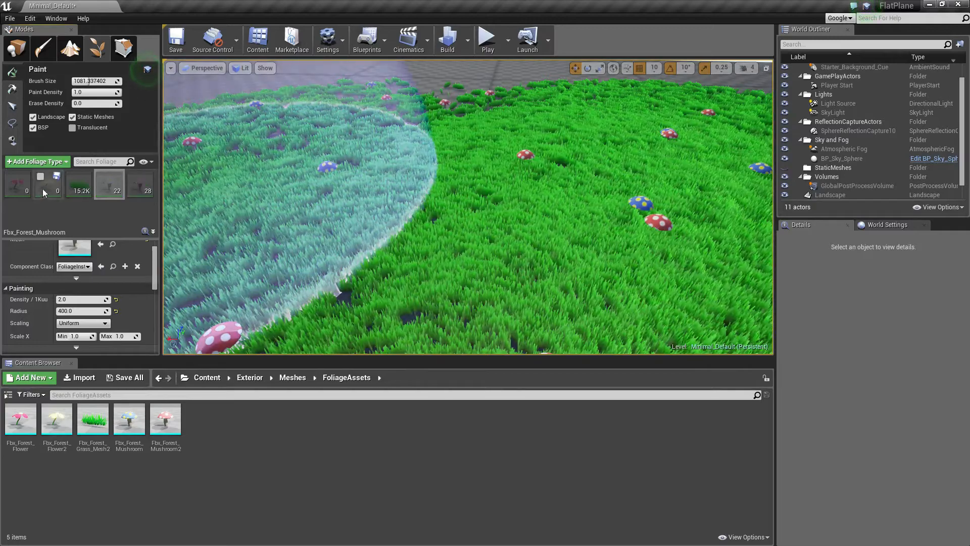
Step: Re-enable the flower foliage types and show a flower type's settings
{"action": "left_click", "coordinate": [17, 184]}
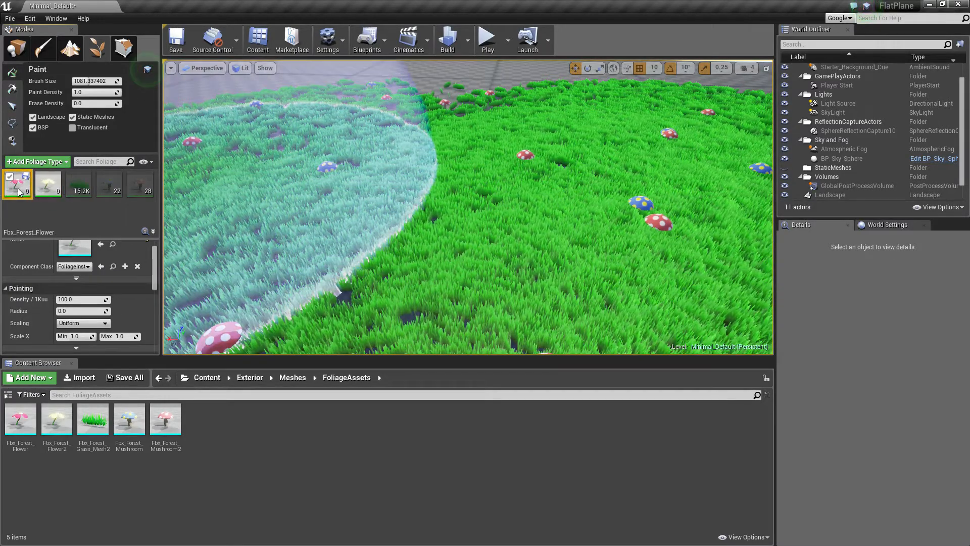
{"action": "left_click", "coordinate": [49, 184]}
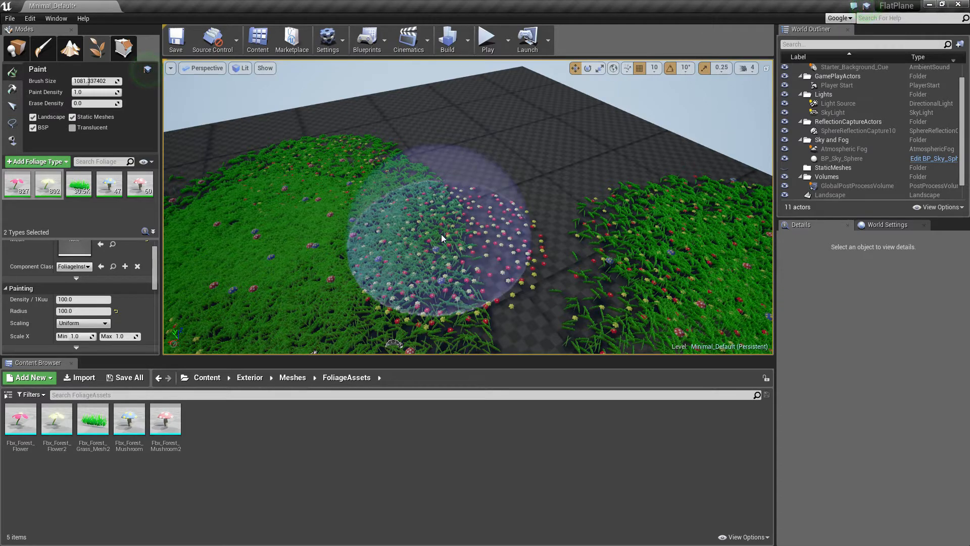
Step: Paint flower patches at Density 100 and Radius 100 over the grass
{"action": "left_click_drag", "start_coordinate": [443, 238], "coordinate": [353, 223]}
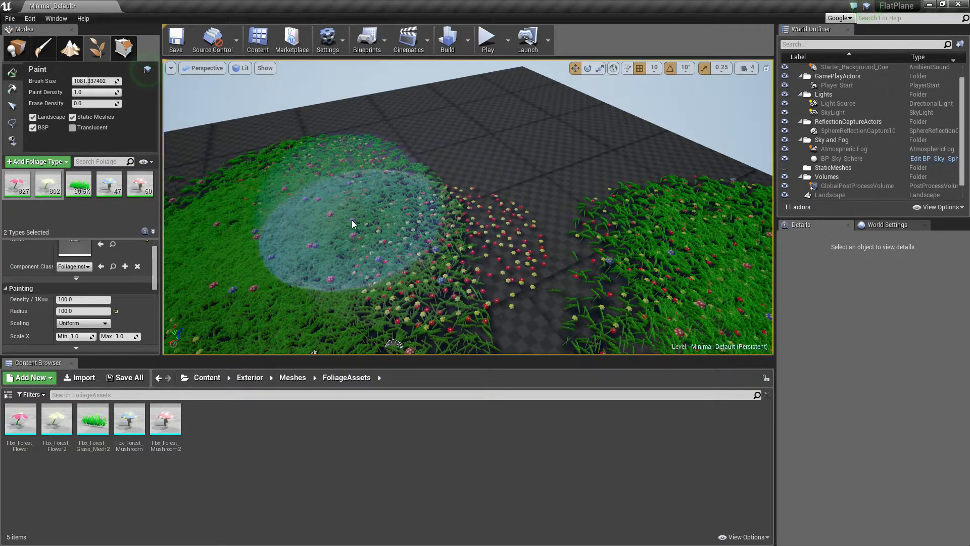